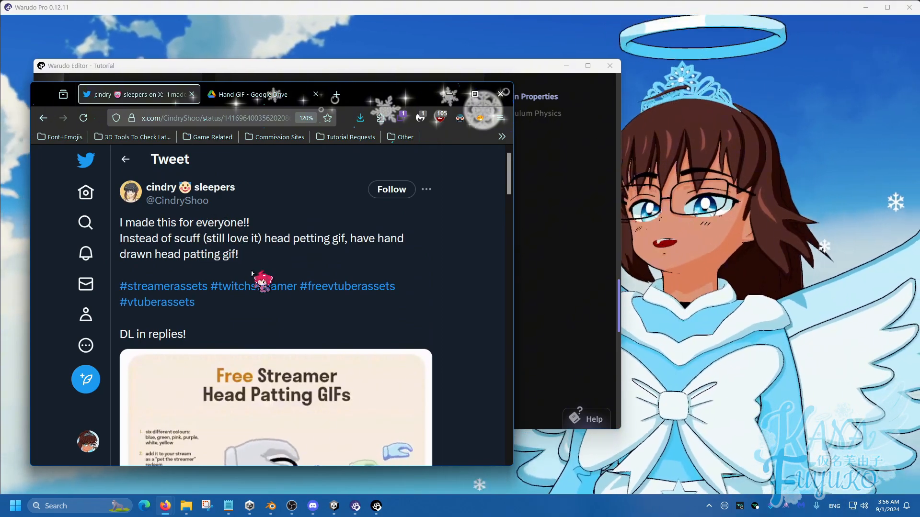
# - Scroll past the head-patting GIF preview to the author's reply with the Google Drive link
pyautogui.scroll(-3)
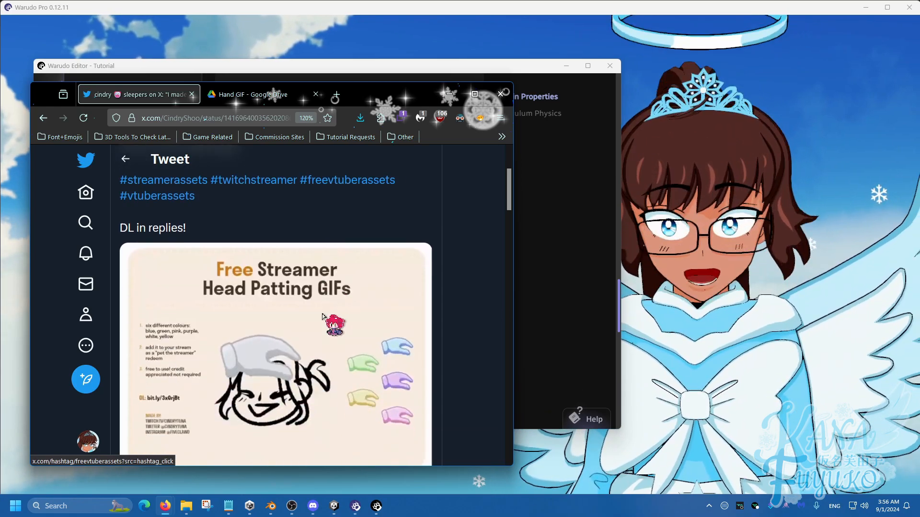
pyautogui.scroll(-3)
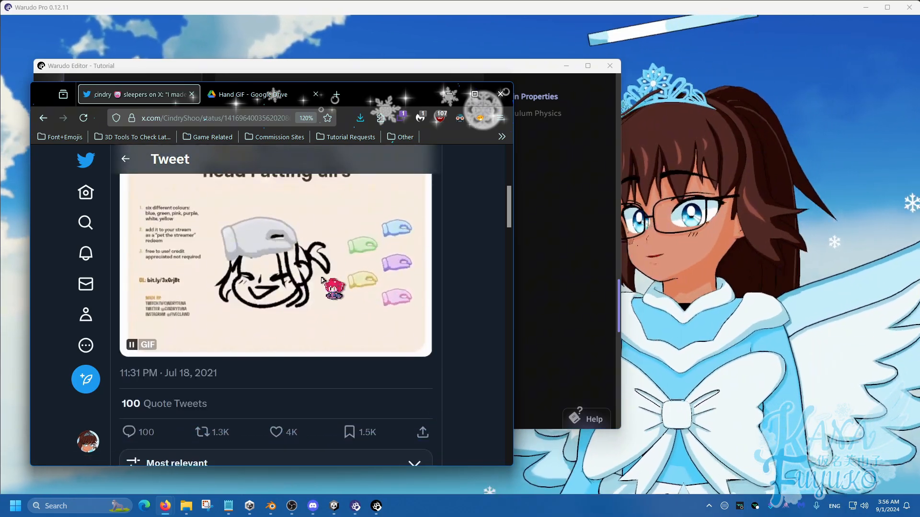
pyautogui.scroll(-3)
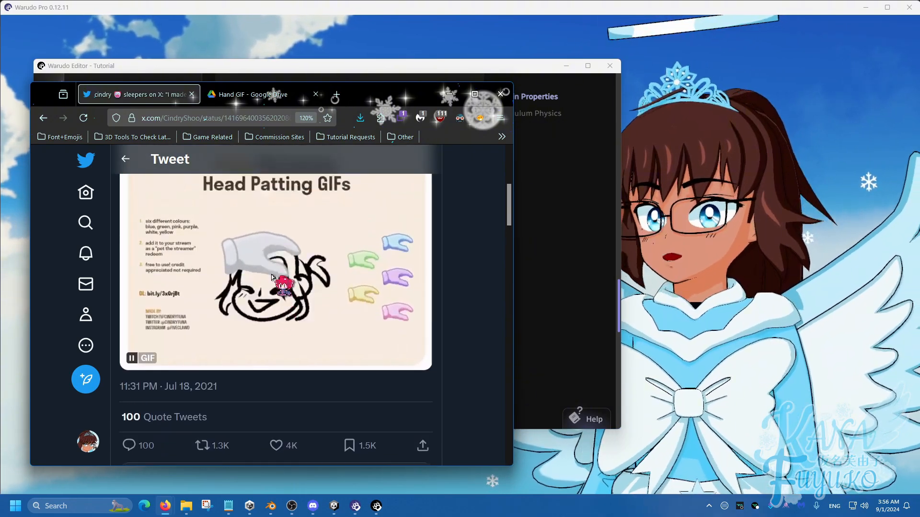
pyautogui.scroll(-3)
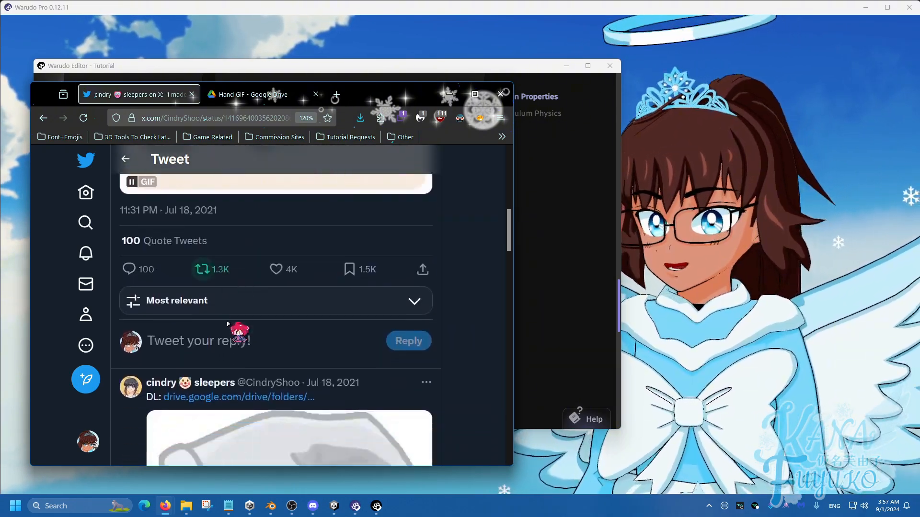
pyautogui.scroll(-3)
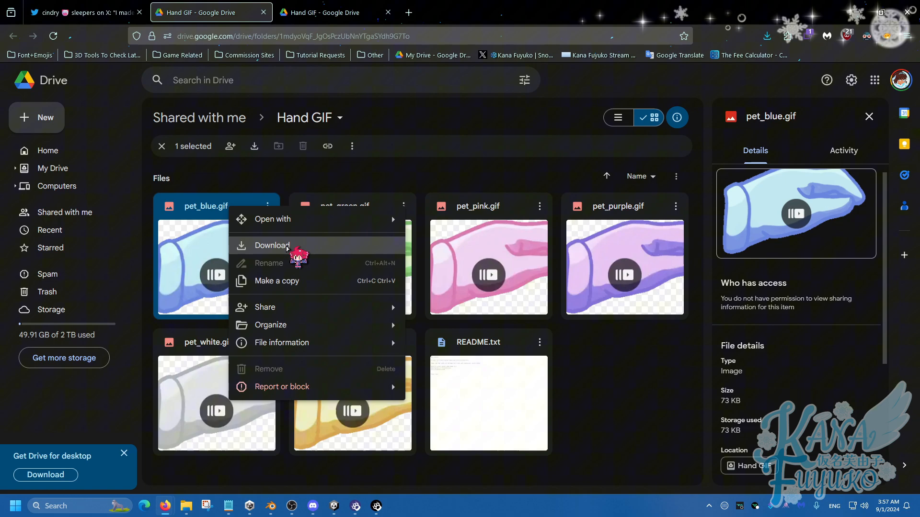
# - Download pet_blue.gif from the Hand GIF Drive folder, saving it as a file
pyautogui.click(272, 246)
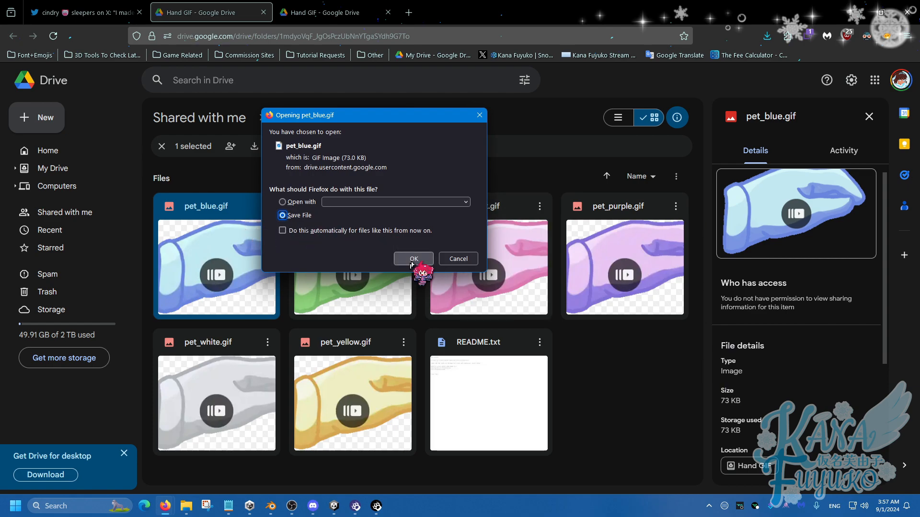
pyautogui.click(414, 259)
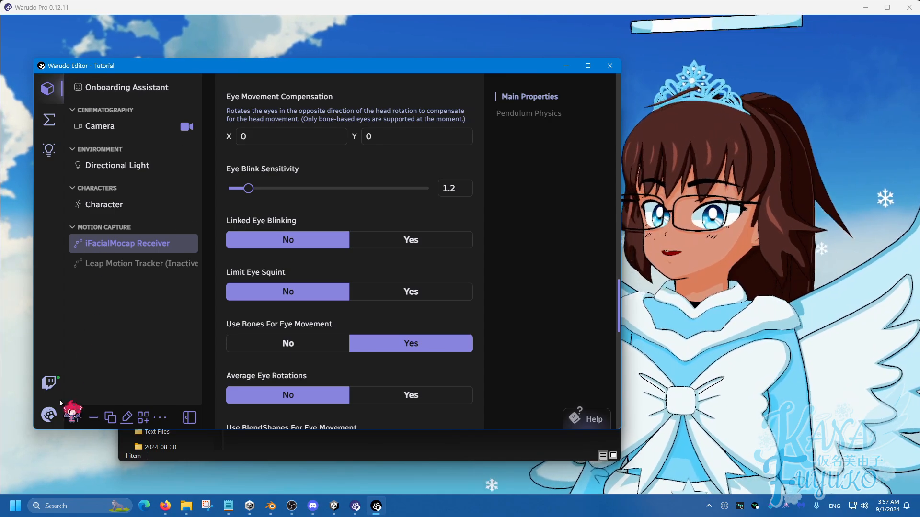
# - Copy pet_blue.gif into Warudo_Data > StreamingAssets > Images beside pet_white.gif
pyautogui.click(48, 415)
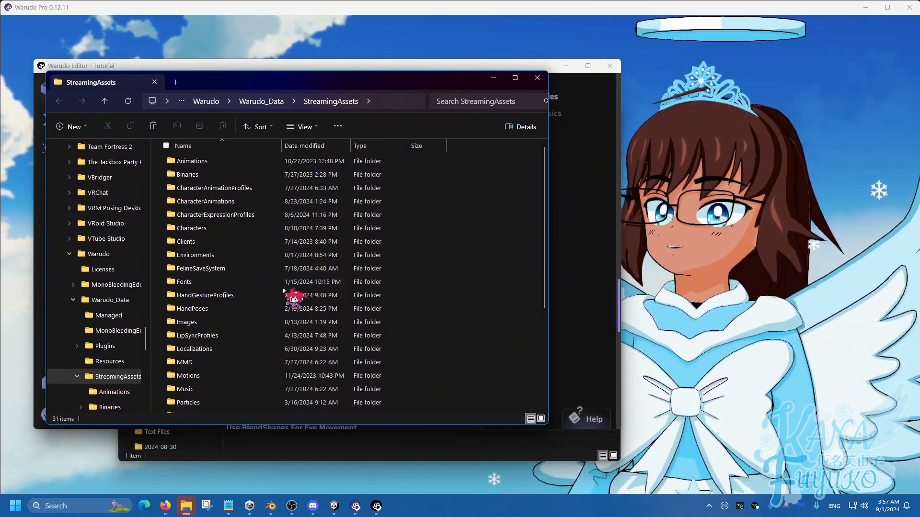
pyautogui.moveTo(190, 322)
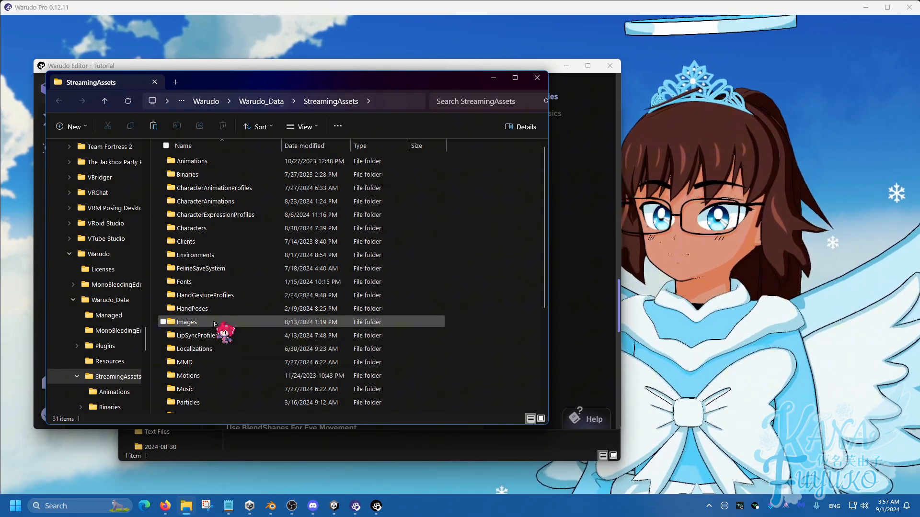
pyautogui.doubleClick(187, 322)
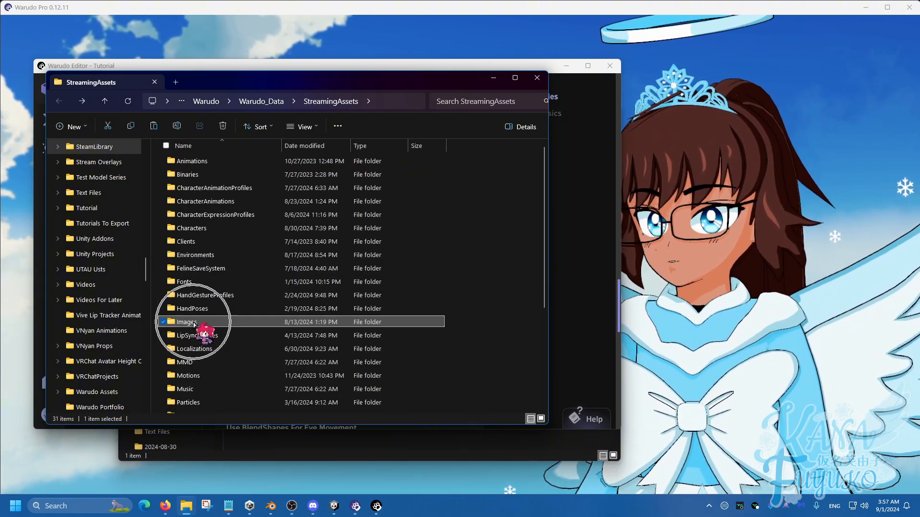
pyautogui.doubleClick(186, 322)
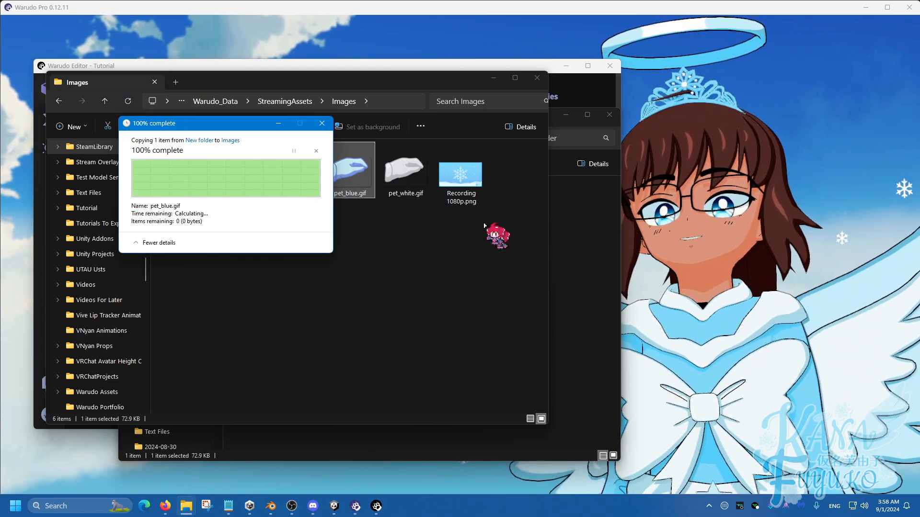
pyautogui.click(322, 123)
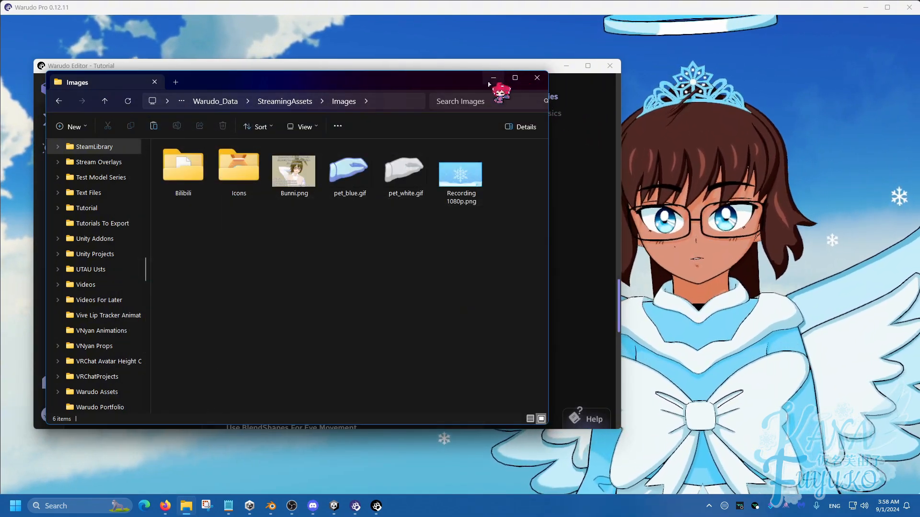
# - Return to Warudo and add a new Screen prop to the scene
pyautogui.click(537, 78)
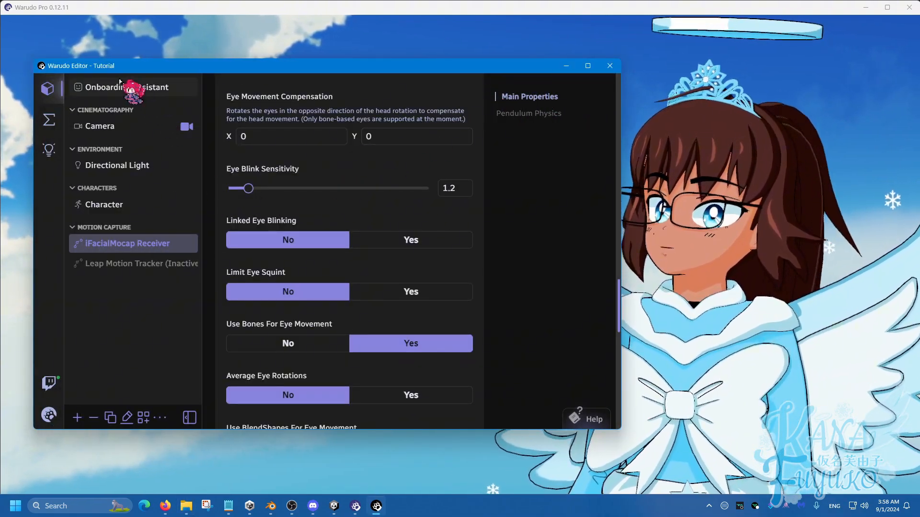
pyautogui.moveTo(78, 418)
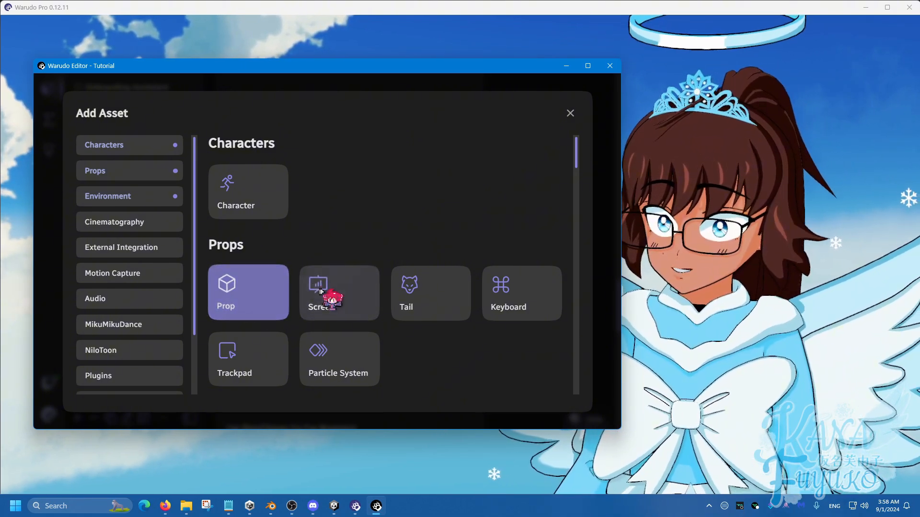
pyautogui.click(339, 293)
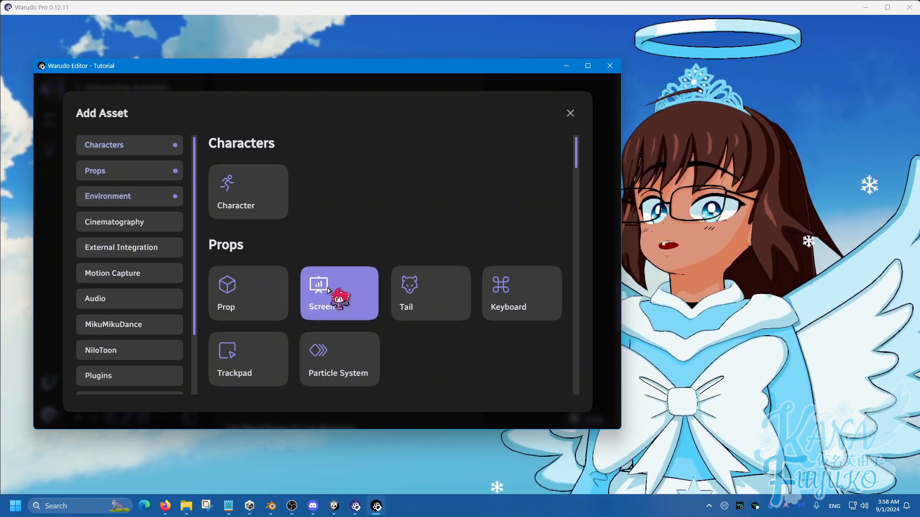
pyautogui.click(339, 293)
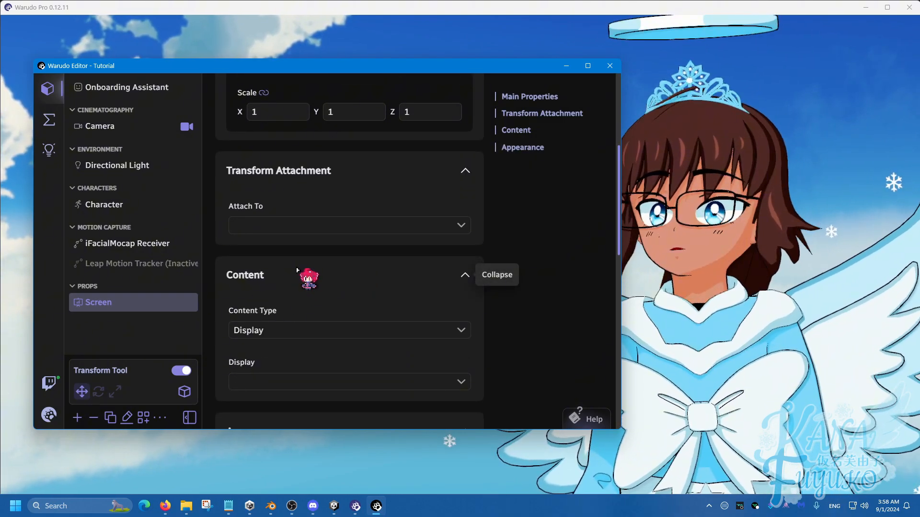
# - Set the Screen's content type to Image with pet_blue.gif as the image source
pyautogui.scroll(-3)
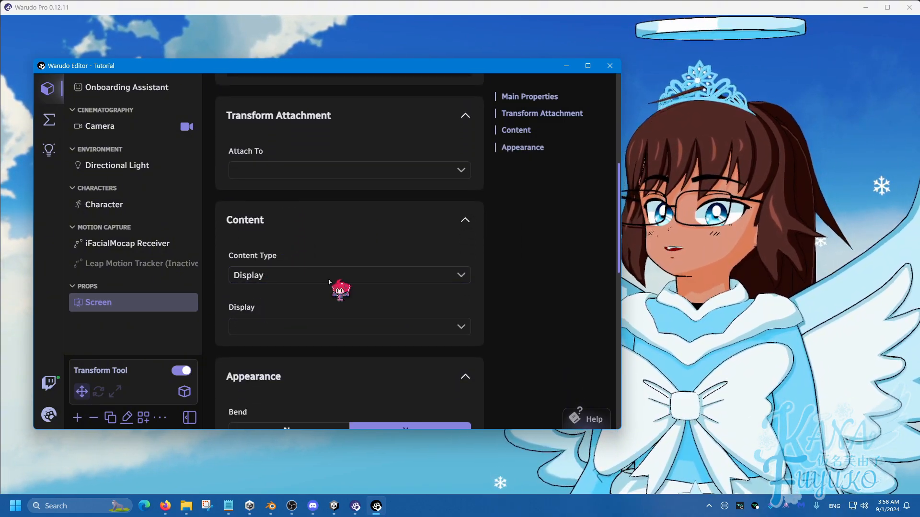
pyautogui.click(350, 275)
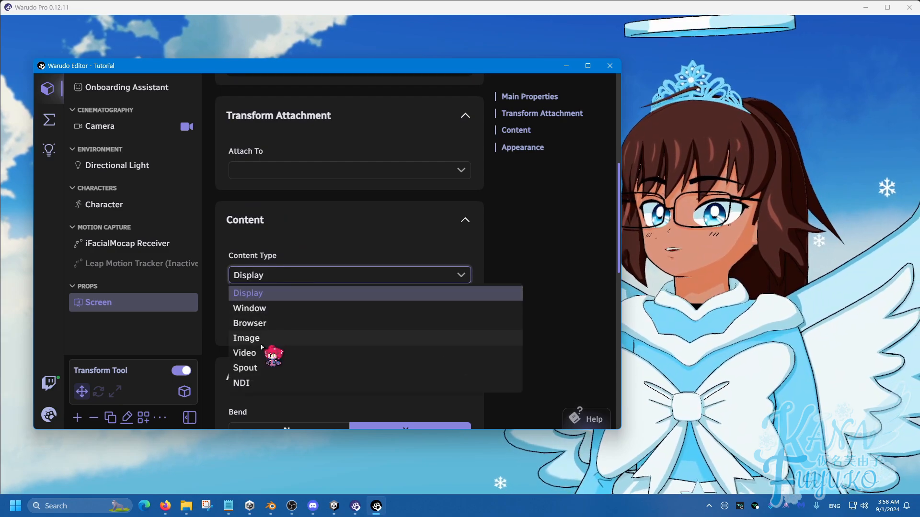
pyautogui.click(246, 338)
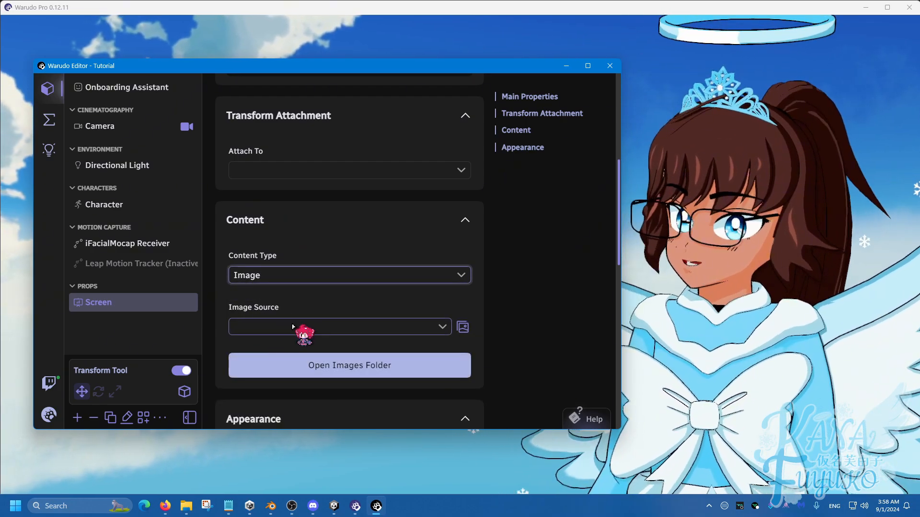
pyautogui.click(340, 327)
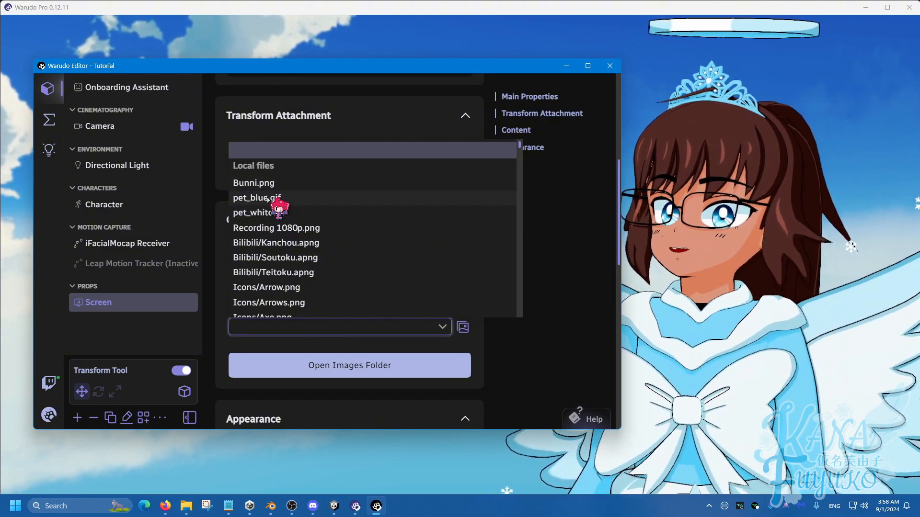
pyautogui.click(256, 198)
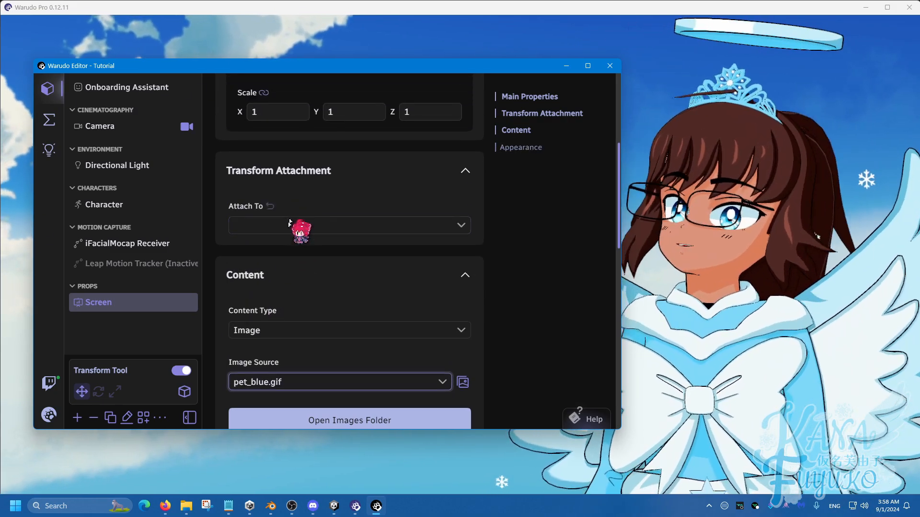
# - Attach the Screen prop so the patting hand sits at the character's head
pyautogui.click(350, 225)
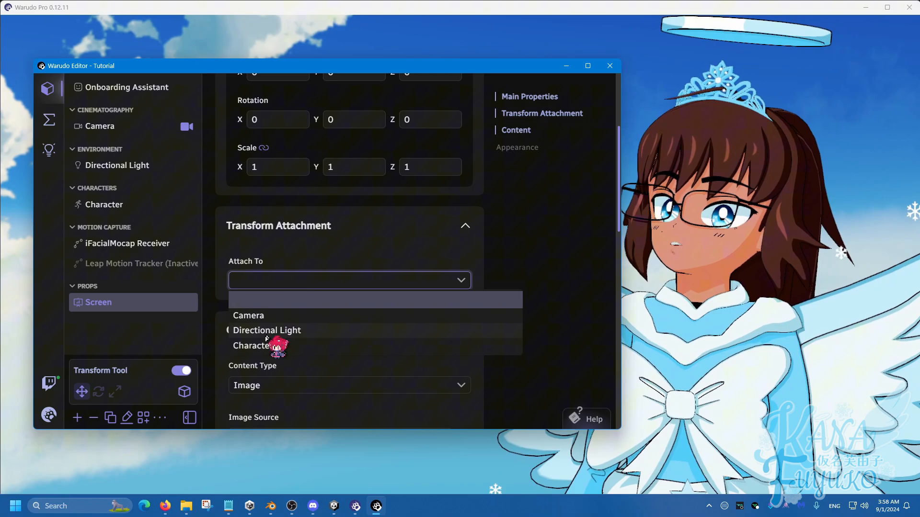
pyautogui.click(252, 345)
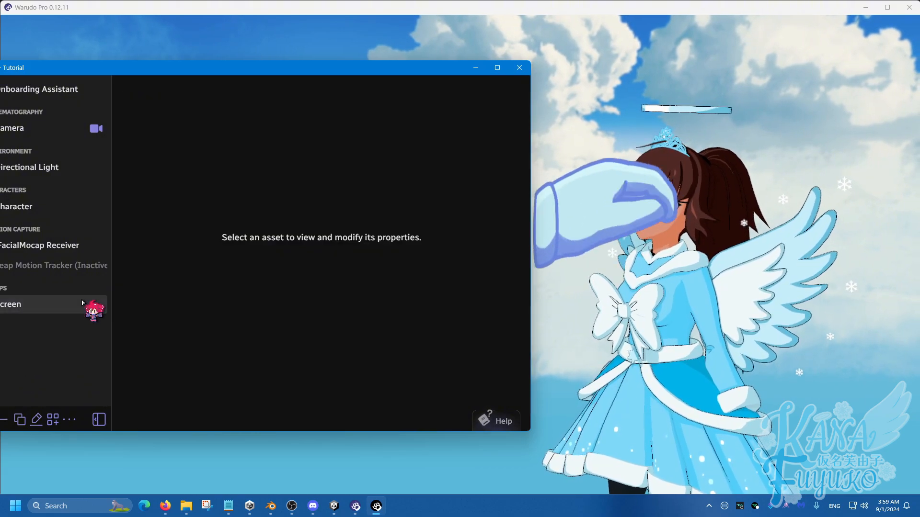
# - Fit the Screen prop's transform to the head and set Enabled to No
pyautogui.click(11, 304)
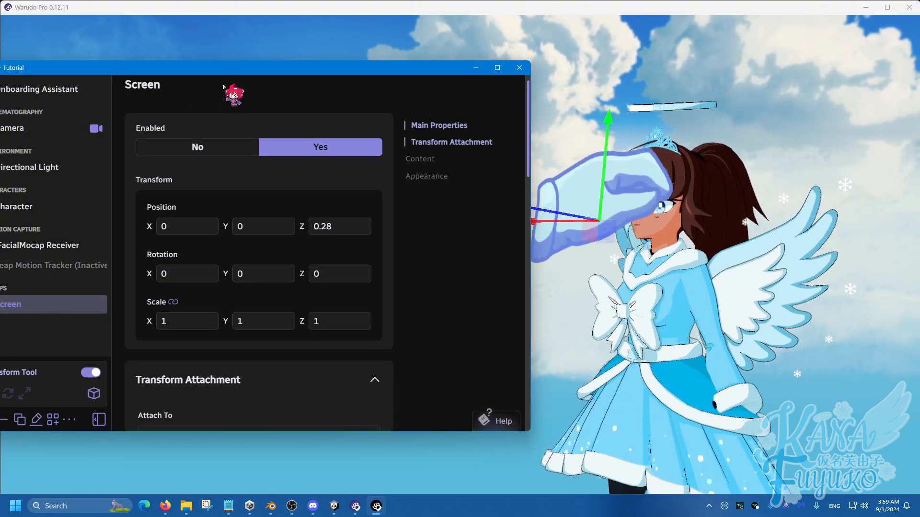
pyautogui.click(519, 67)
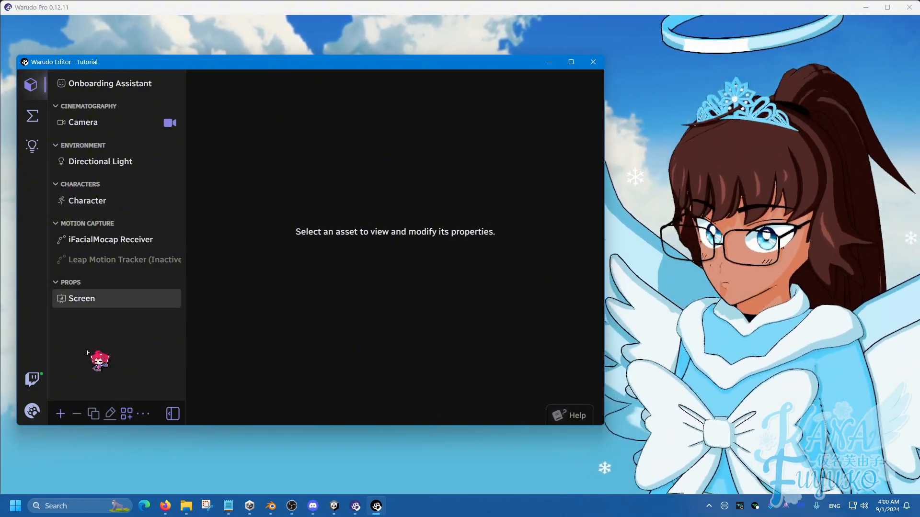
# - Rename the Screen prop to 'Headpat Redeem'
pyautogui.click(82, 298)
pyautogui.write('Headpat Rede')
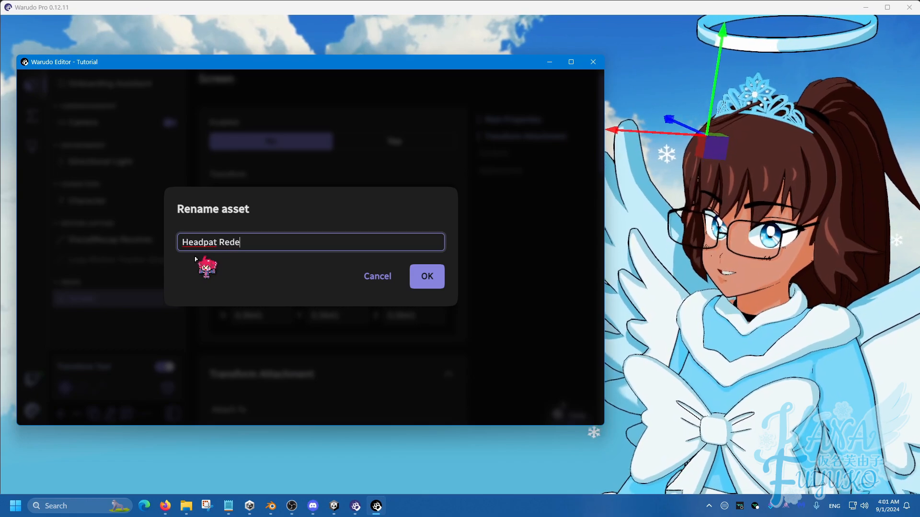
pyautogui.click(427, 276)
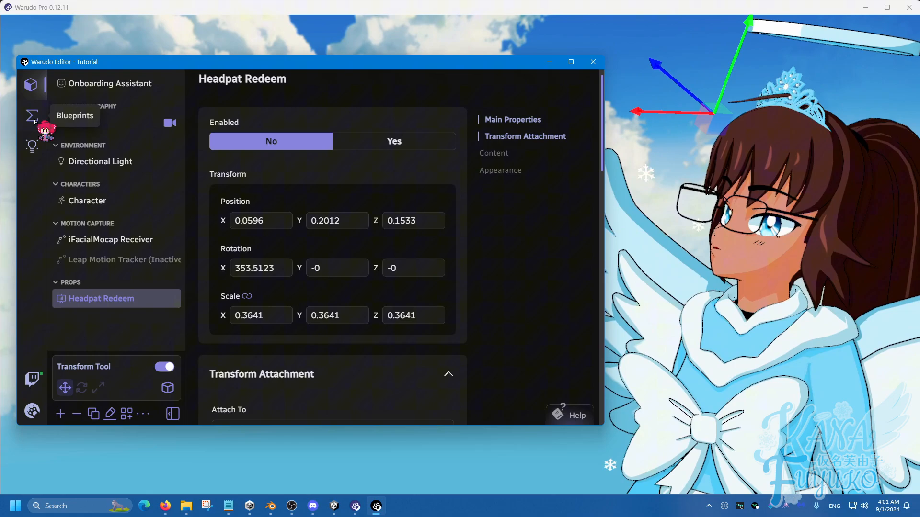
# - Create a new blueprint named 'Headpat Redeem' and widen the graph area
pyautogui.click(31, 114)
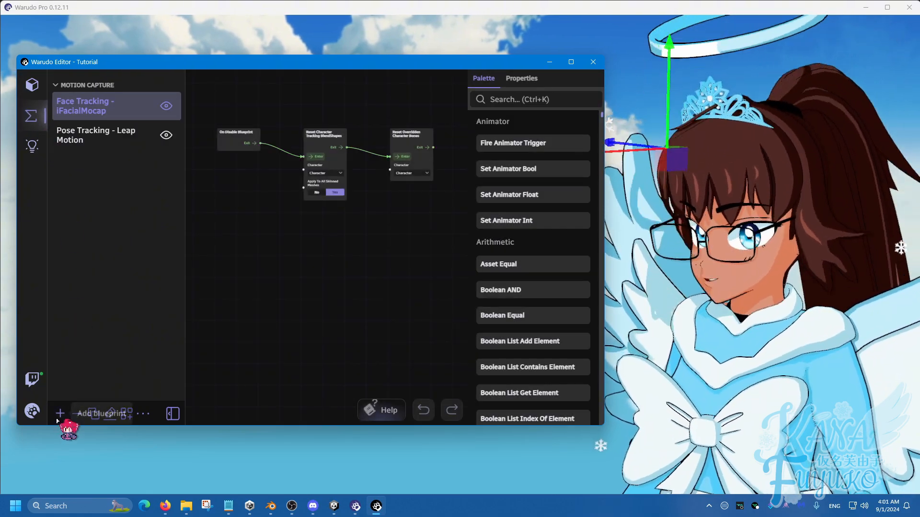
pyautogui.click(60, 414)
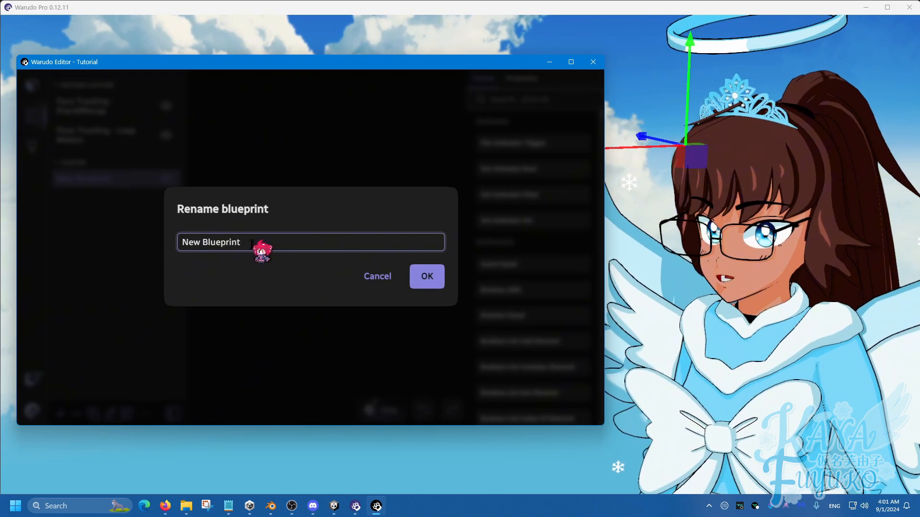
pyautogui.write('Headpat')
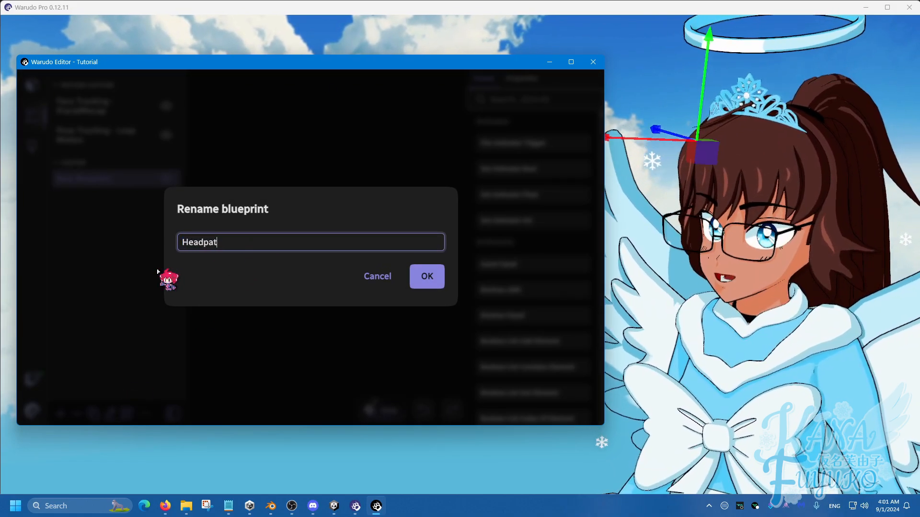
pyautogui.click(427, 277)
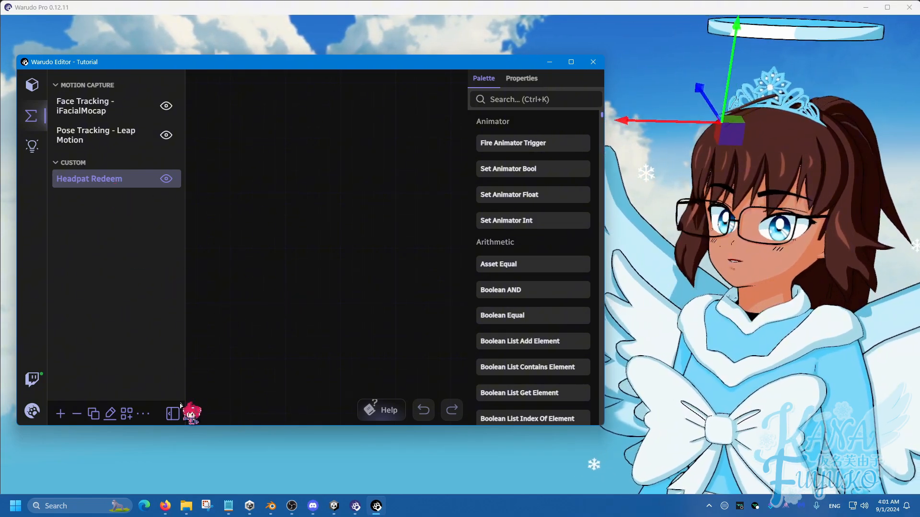
pyautogui.click(173, 414)
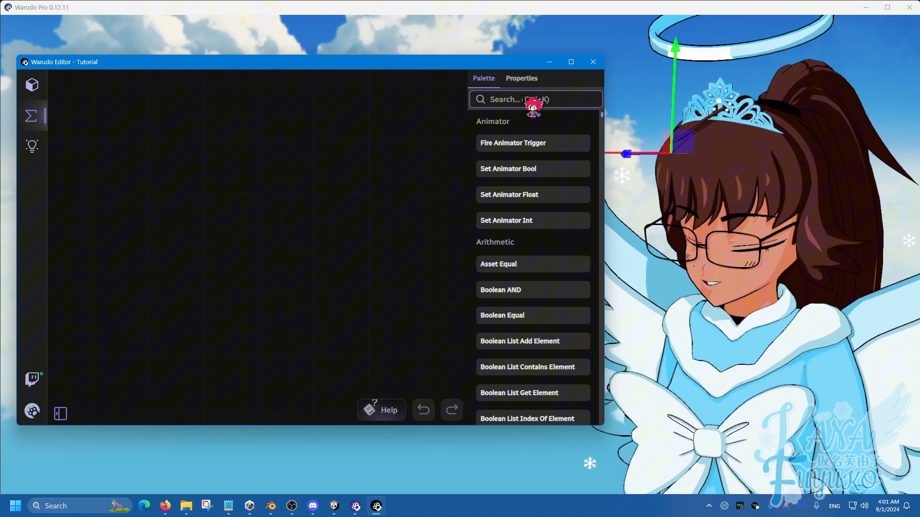
# - Add On Twitch Channel Points Redeemed, String Contains and If Branch nodes and link them
pyautogui.write('twitch channe')
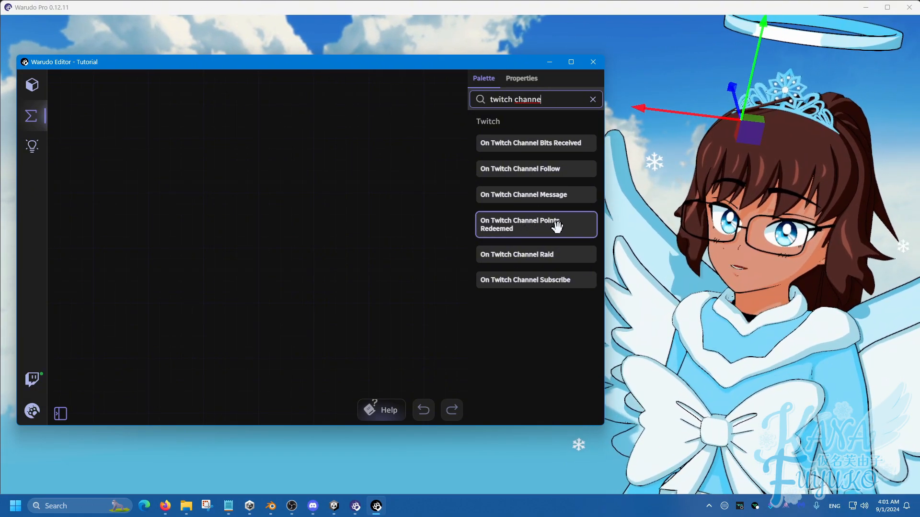
pyautogui.click(535, 224)
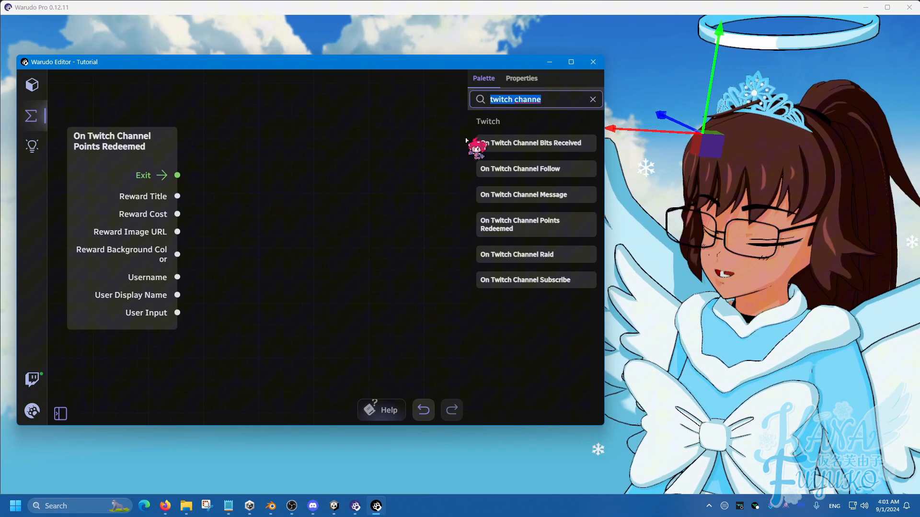
pyautogui.write('string cont')
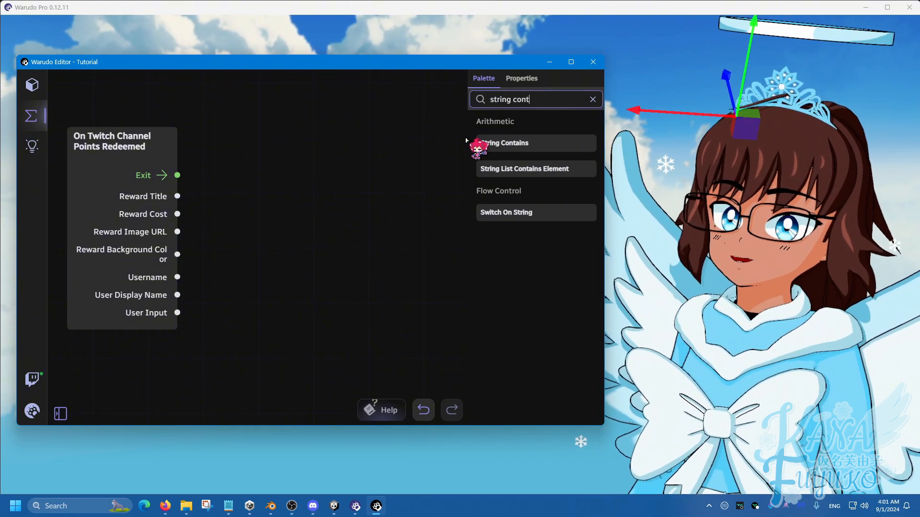
pyautogui.click(504, 143)
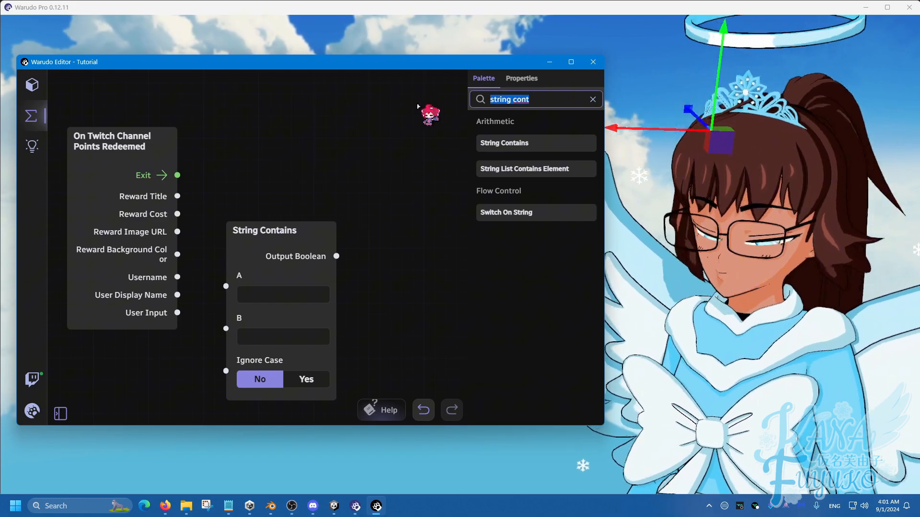
pyautogui.write('if bran')
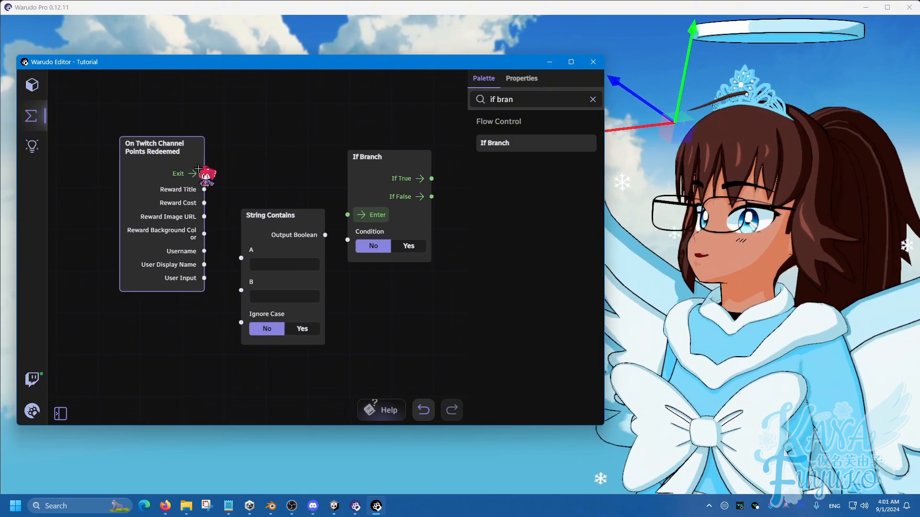
pyautogui.moveTo(204, 173); pyautogui.dragTo(358, 214)
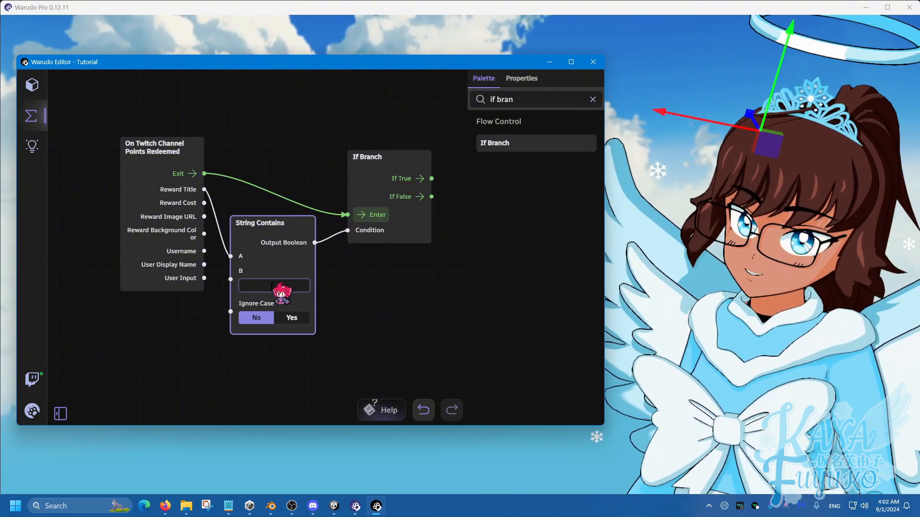
# - Enter 'Headpat' in String Contains field B and add a Set Asset Property node
pyautogui.write('Headpat')
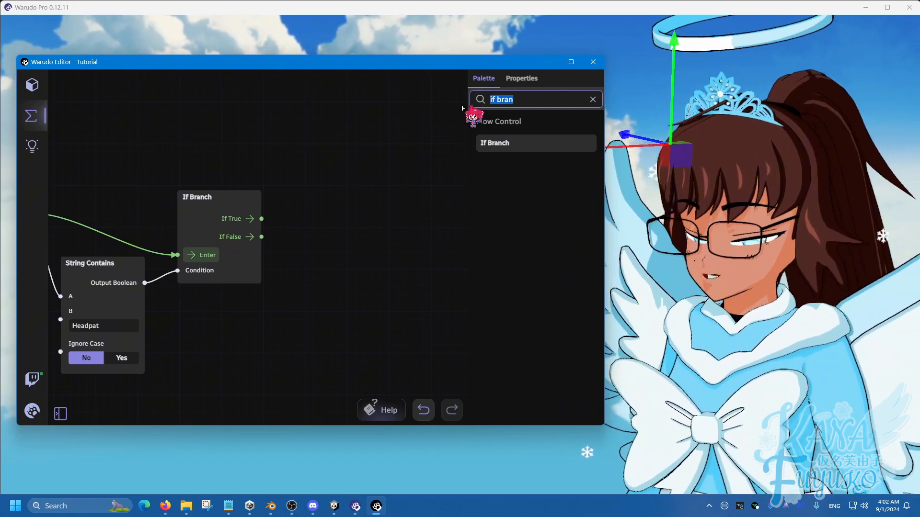
pyautogui.write('set asset pr')
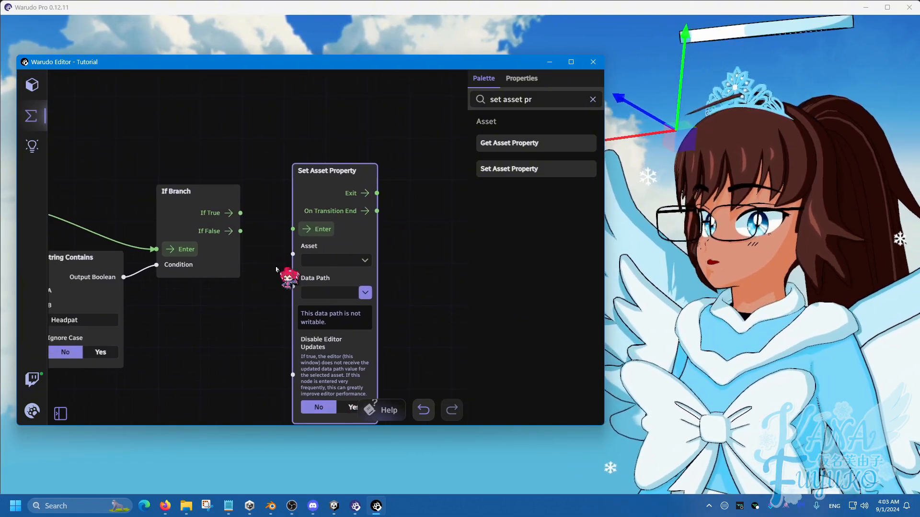
# - Link If True to Set Asset Property on Headpat Redeem, then add a 10-second Delay
pyautogui.moveTo(240, 213); pyautogui.dragTo(293, 229)
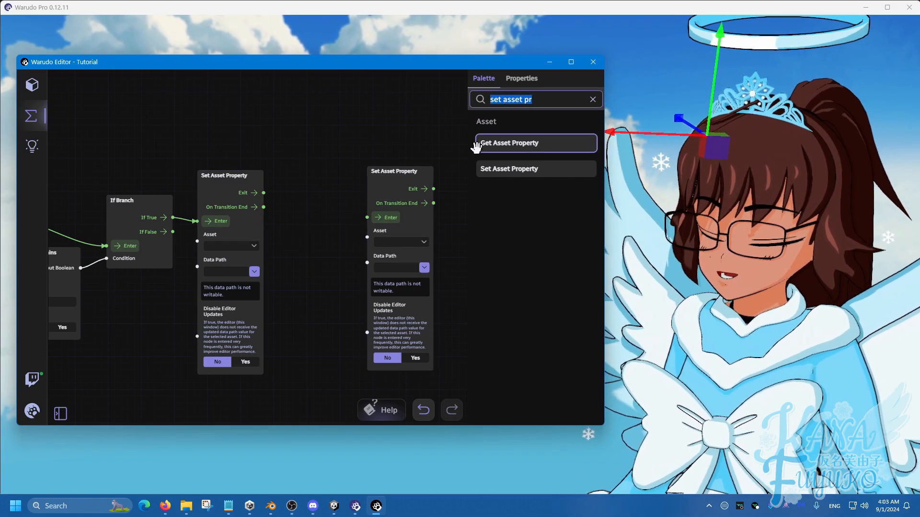
pyautogui.write('delay')
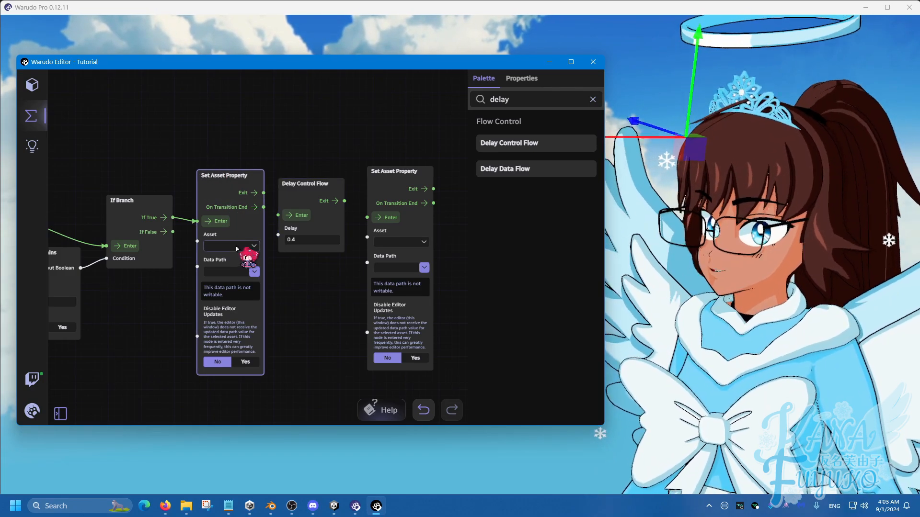
pyautogui.click(231, 247)
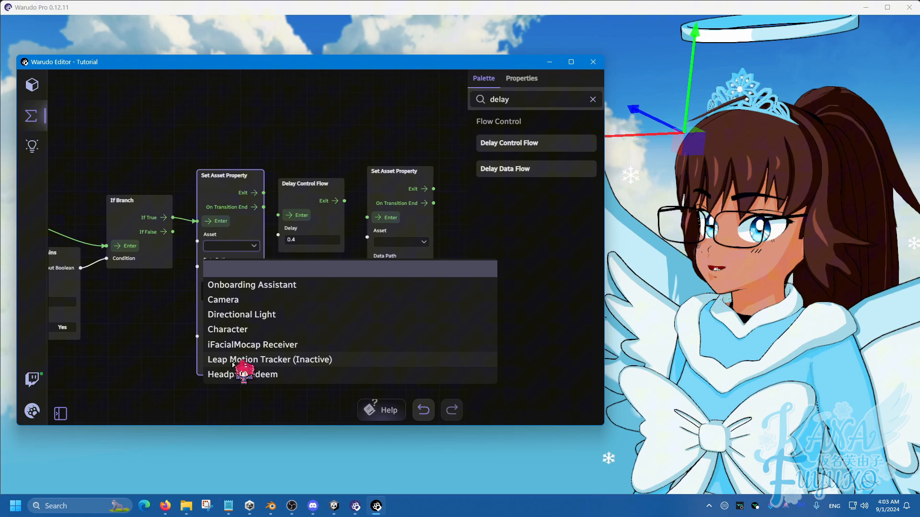
pyautogui.click(243, 374)
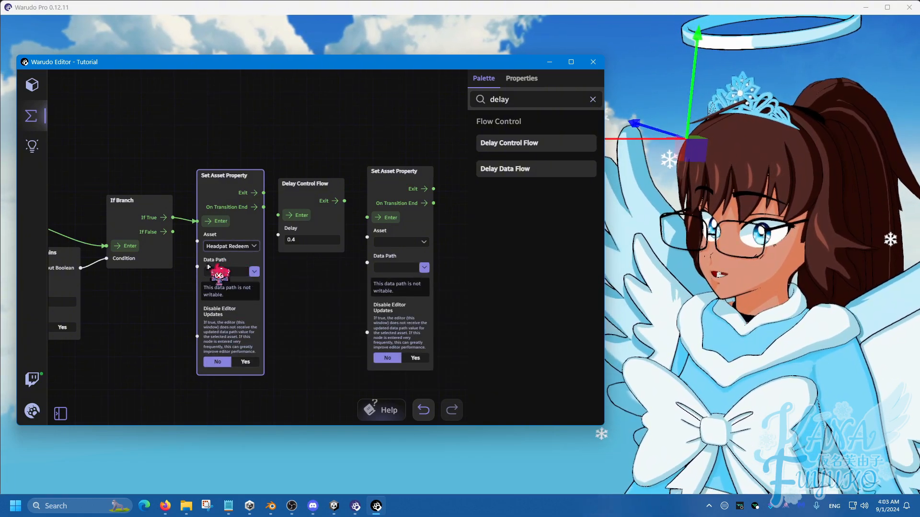
pyautogui.click(253, 271)
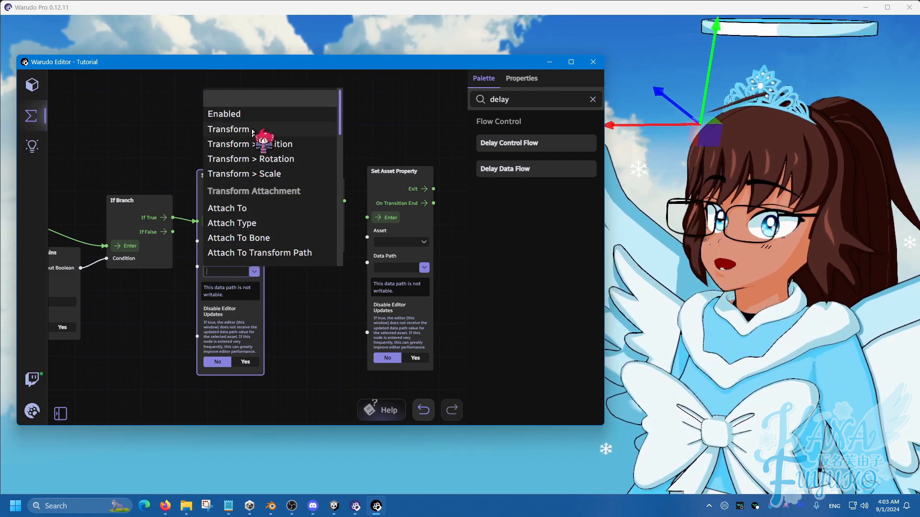
pyautogui.click(224, 113)
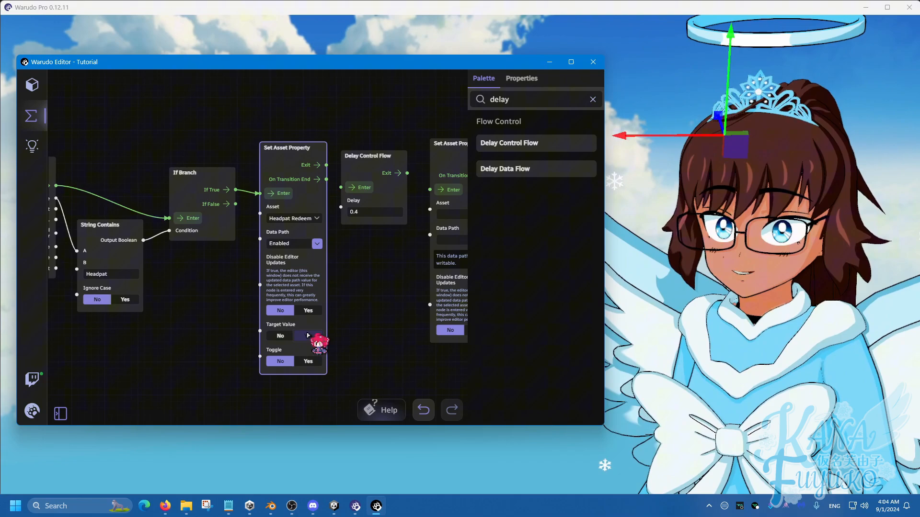
pyautogui.click(308, 336)
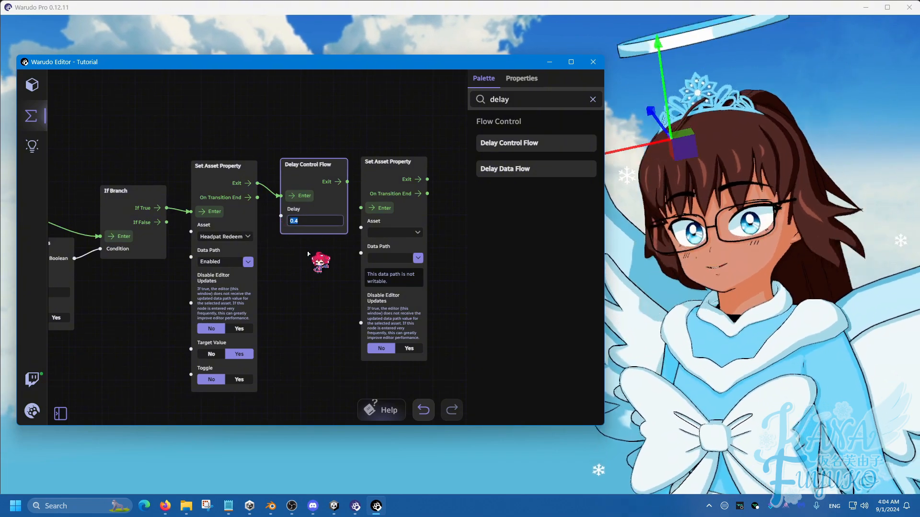
pyautogui.write('10')
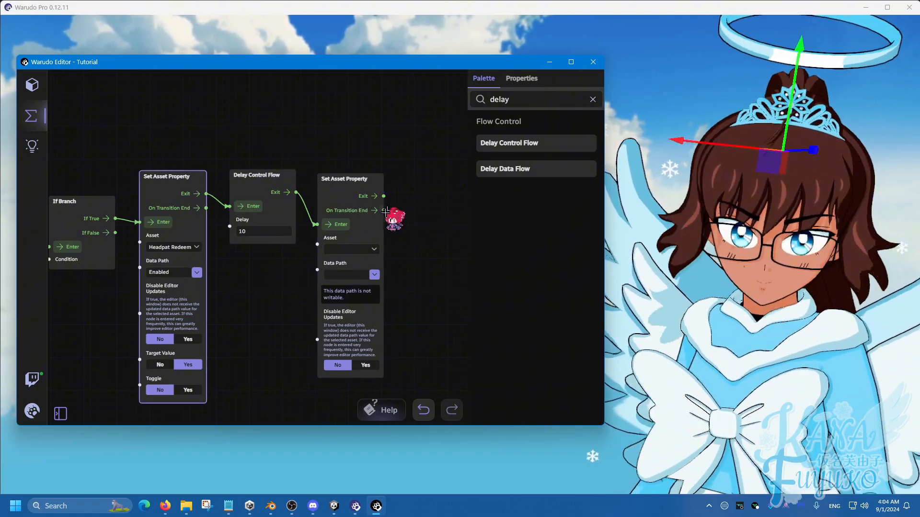
# - Point the second Set Asset Property node at Headpat Redeem and open its Data Path dropdown
pyautogui.click(350, 250)
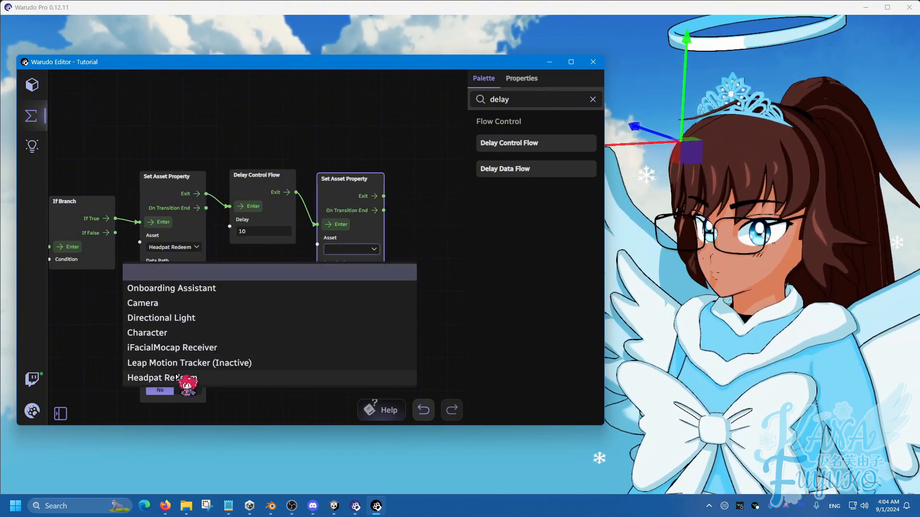
pyautogui.click(162, 378)
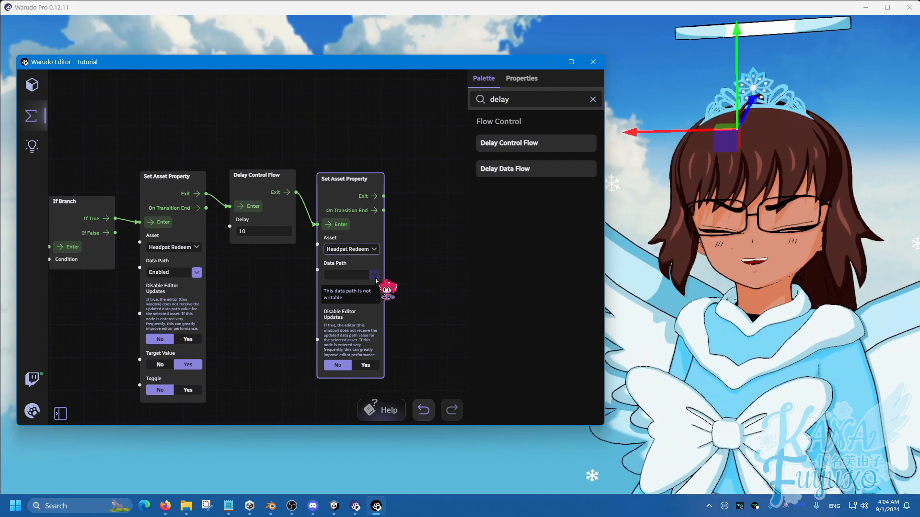
pyautogui.click(374, 275)
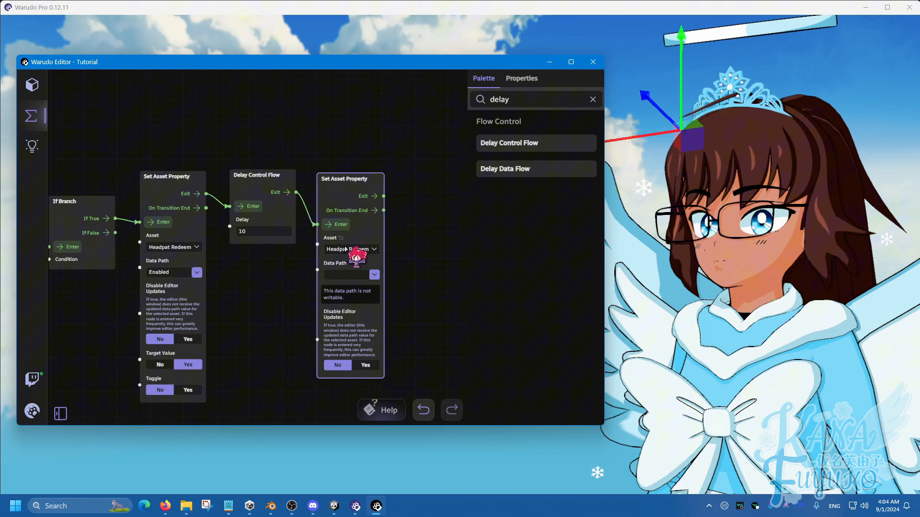
pyautogui.click(374, 275)
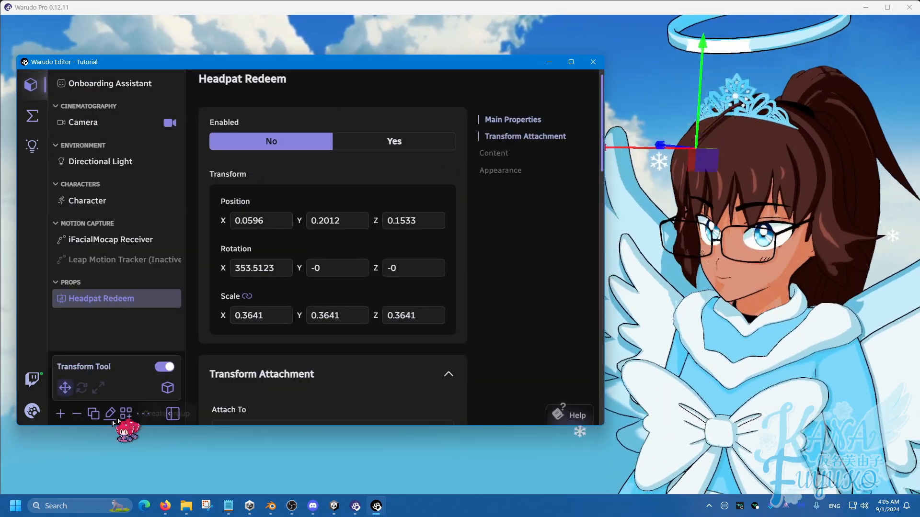
# - Switch off the Headpat Redeem prop's Transform Tool so its scene handles disappear
pyautogui.click(164, 367)
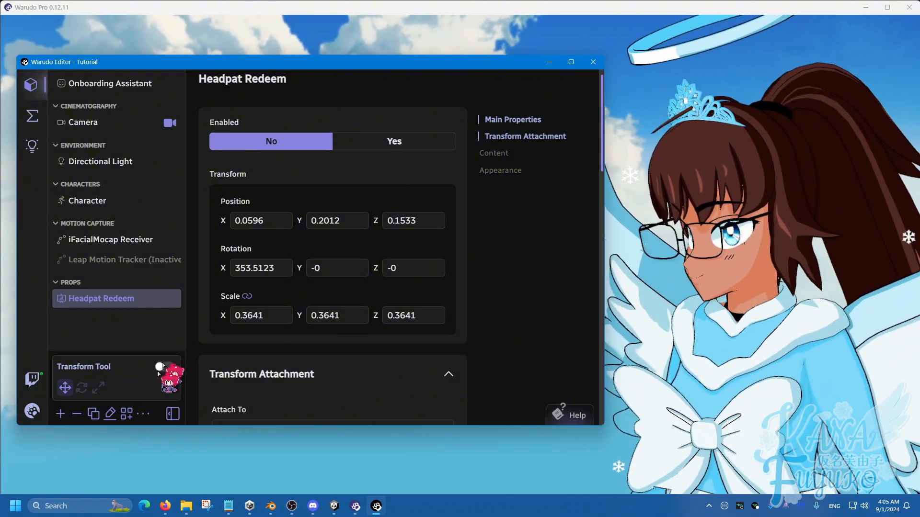
pyautogui.click(163, 366)
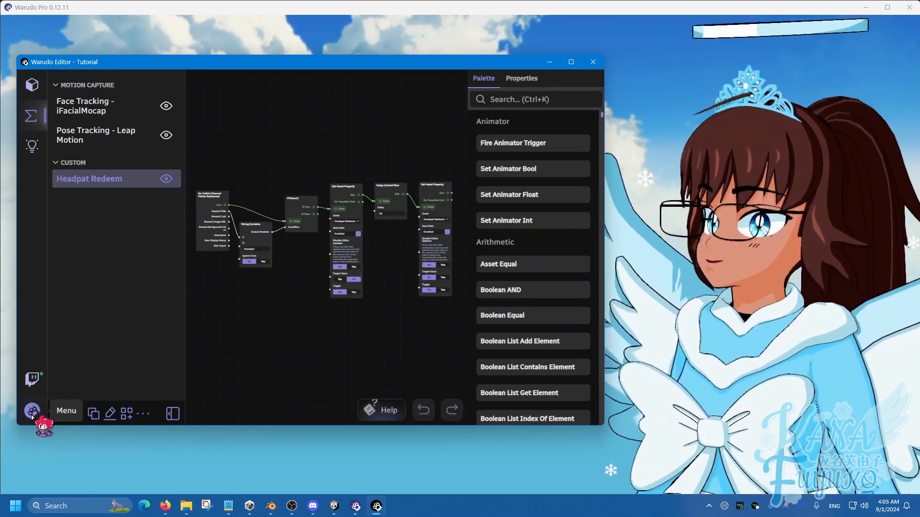
# - In Settings, set YouTube Receive Stream Events to Yes, enter the channel URL, and close
pyautogui.click(66, 410)
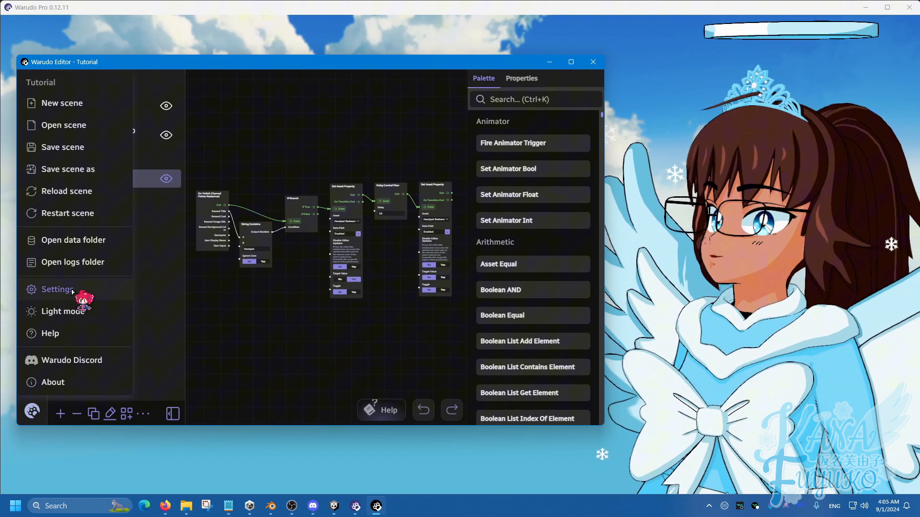
pyautogui.click(57, 289)
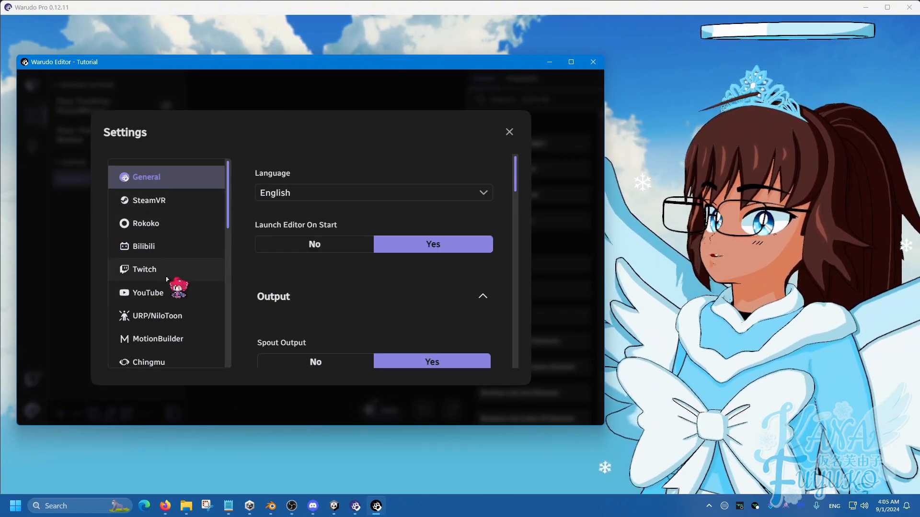
pyautogui.click(144, 269)
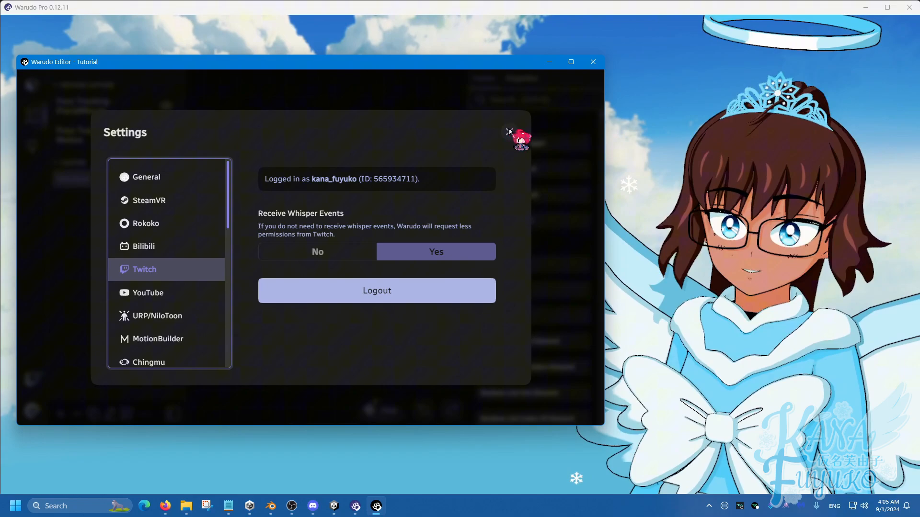
pyautogui.click(148, 292)
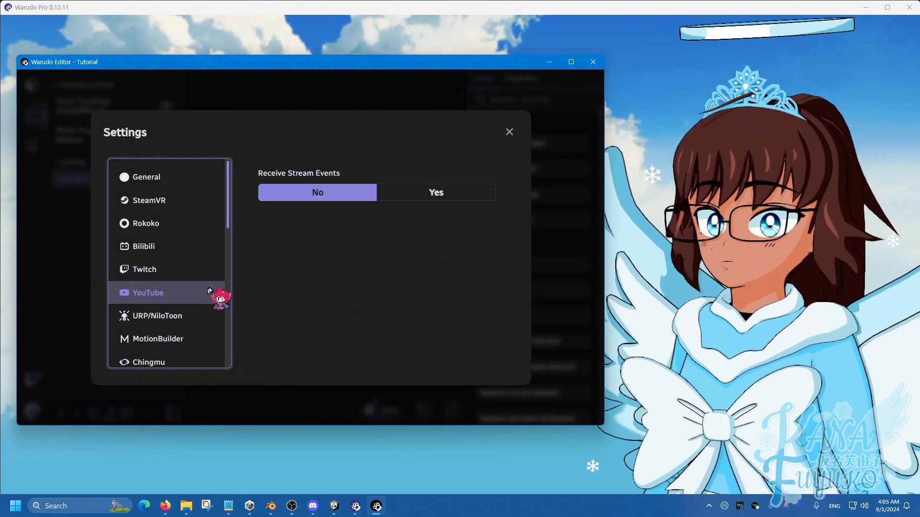
pyautogui.click(436, 193)
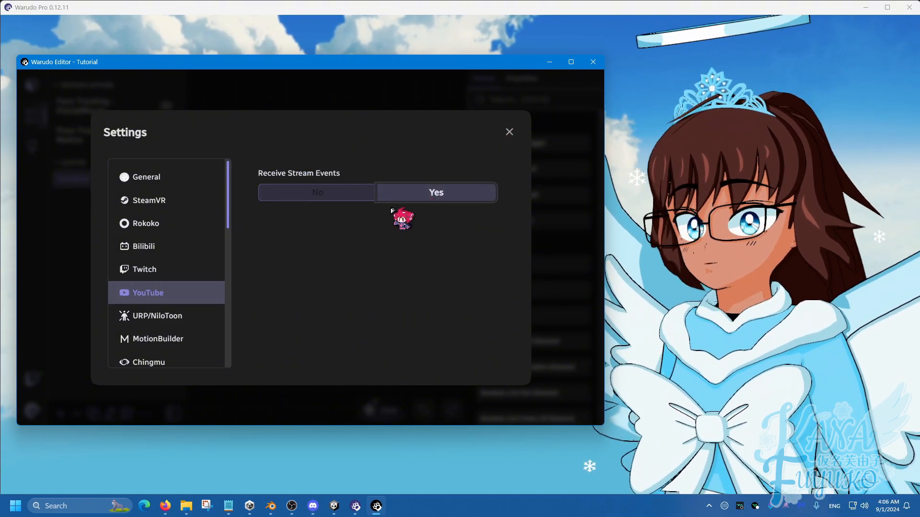
pyautogui.click(436, 192)
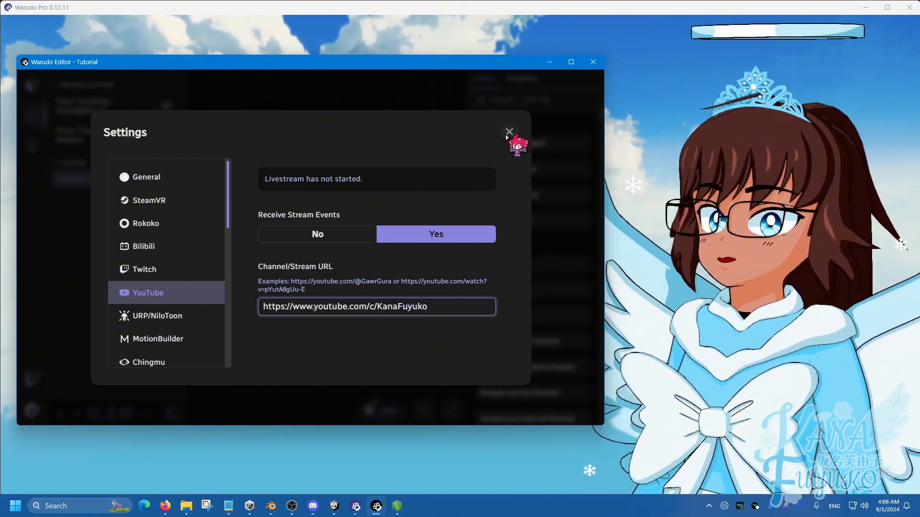
pyautogui.click(508, 131)
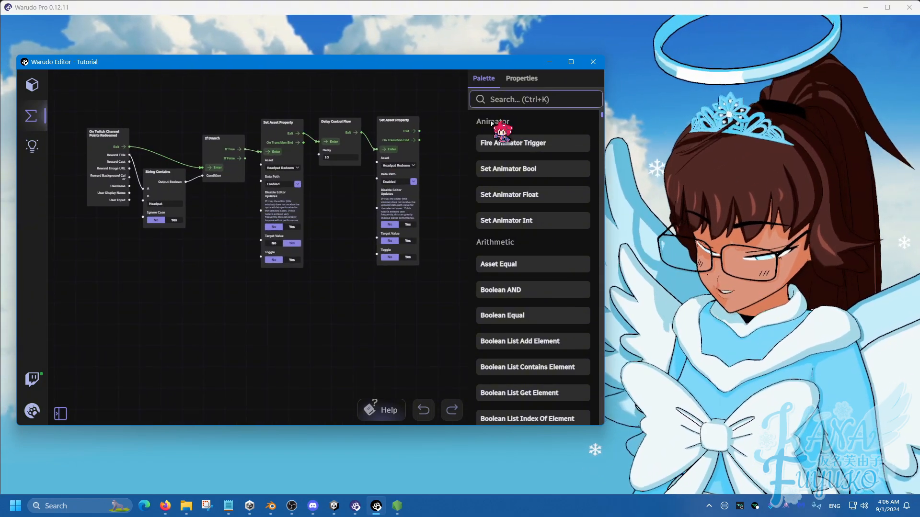
# - Add On YouTube Chat Received from a 'youtube' Palette search, wire it to If Branch, type '!he'
pyautogui.write('youtube')
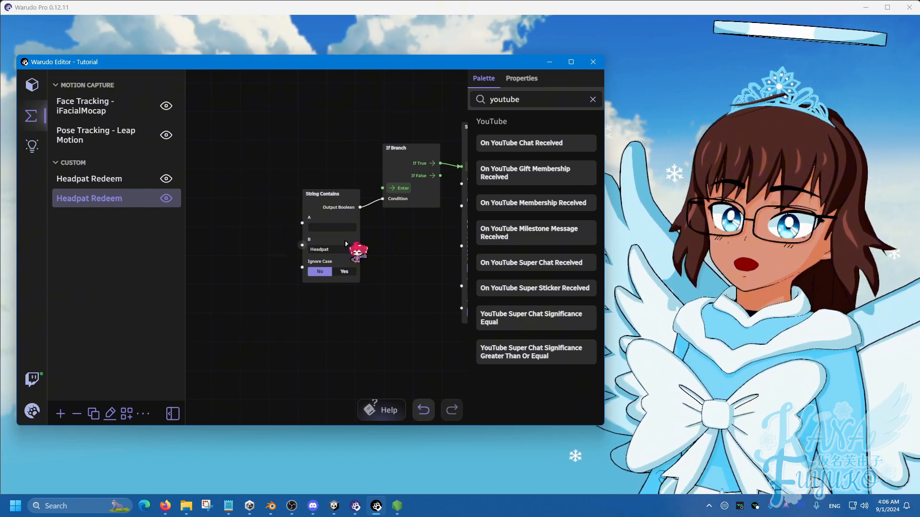
pyautogui.moveTo(532, 265)
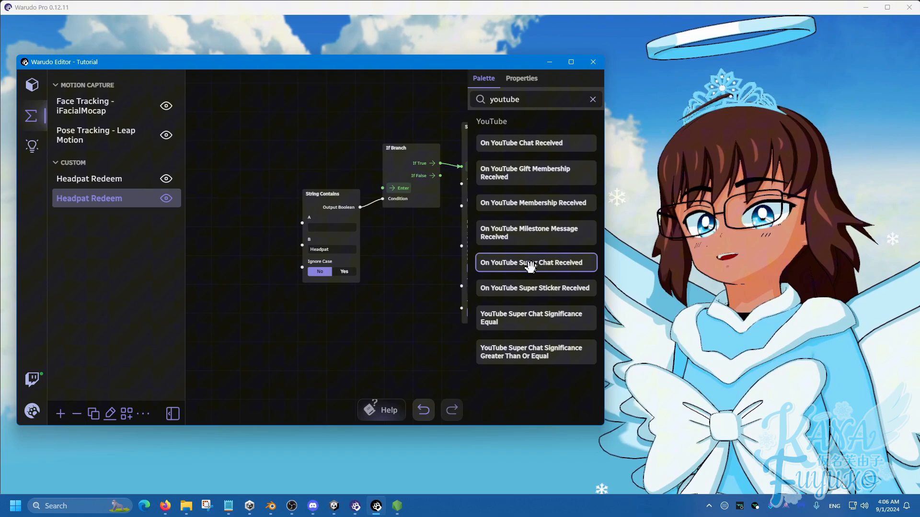
pyautogui.moveTo(547, 144)
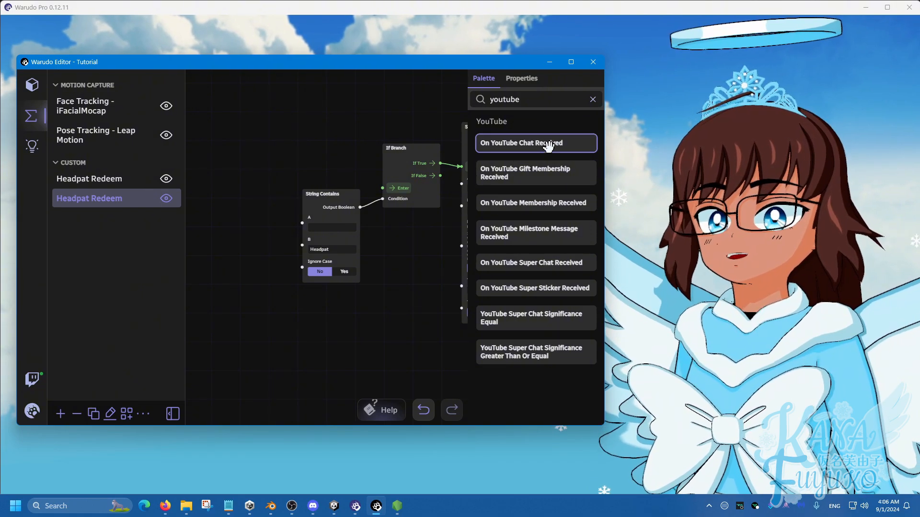
pyautogui.moveTo(536, 143); pyautogui.dragTo(478, 170)
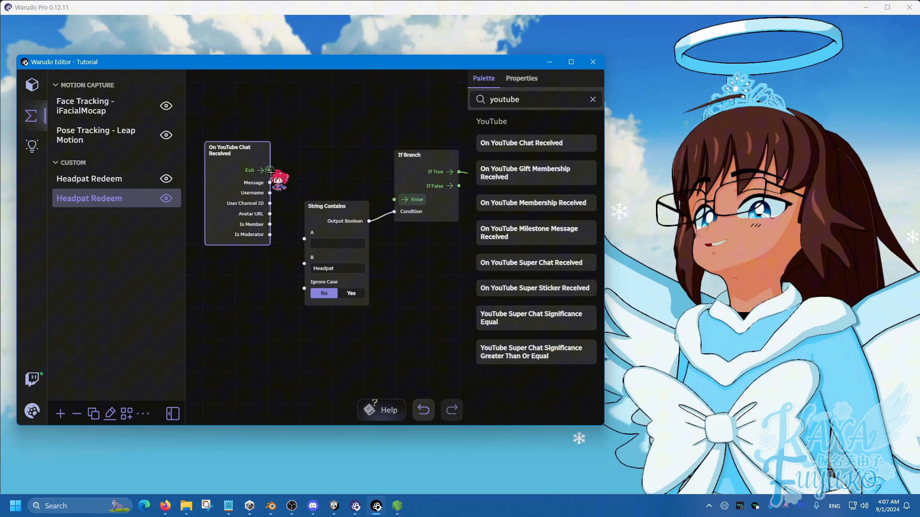
pyautogui.moveTo(268, 170); pyautogui.dragTo(403, 200)
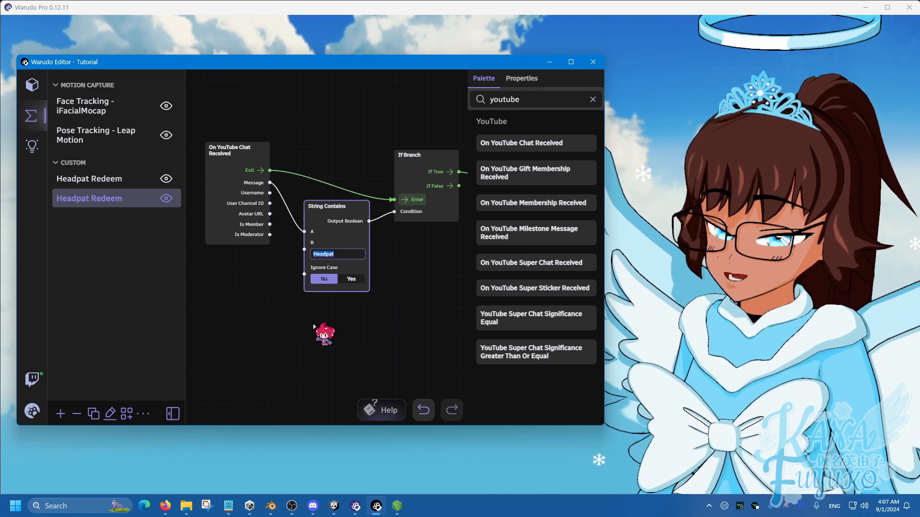
pyautogui.write('!he')
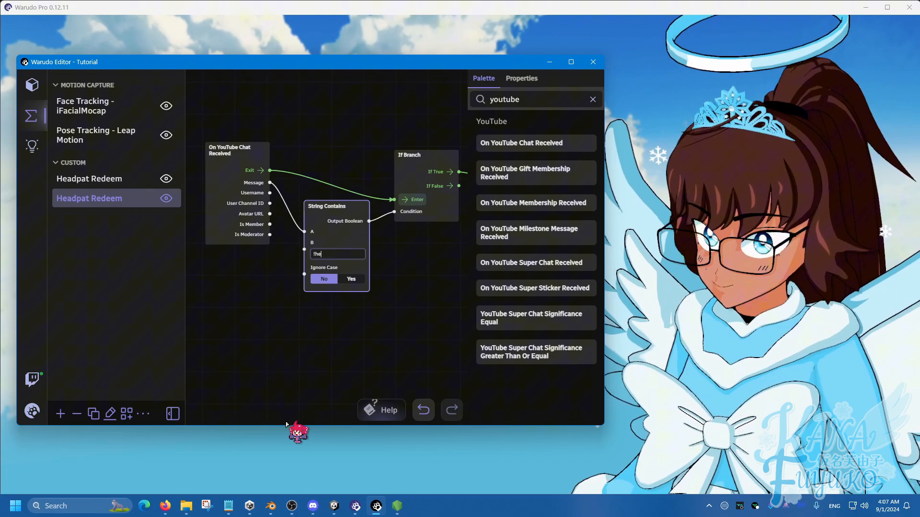